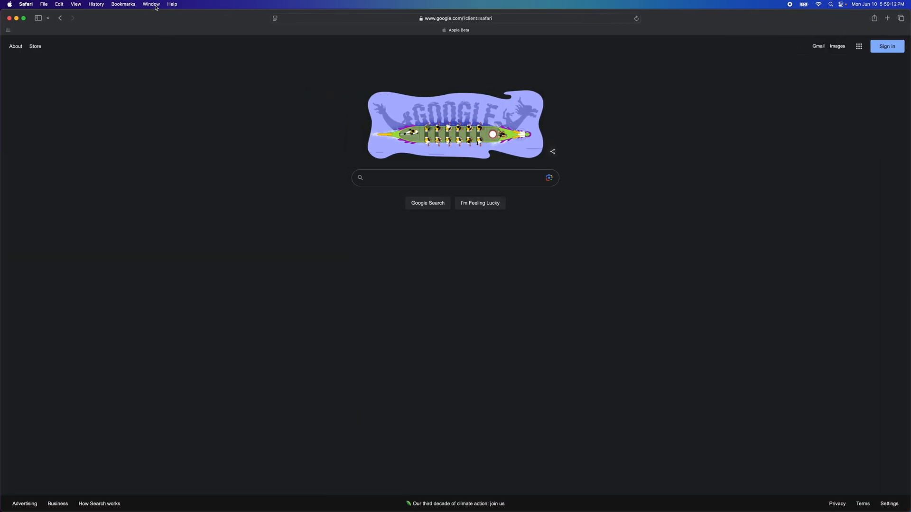
Use the Window menu to tile the Safari Google window to the left half of the screen
{"action": "left_click", "coordinate": [151, 4]}
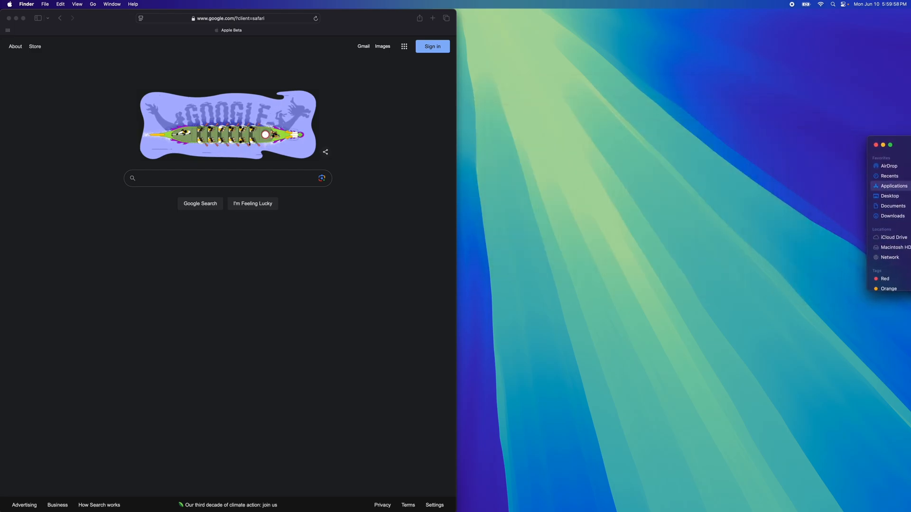
Tile the Finder Applications window right, then pull Safari out of its tile toward the left edge
{"action": "left_click", "coordinate": [892, 186]}
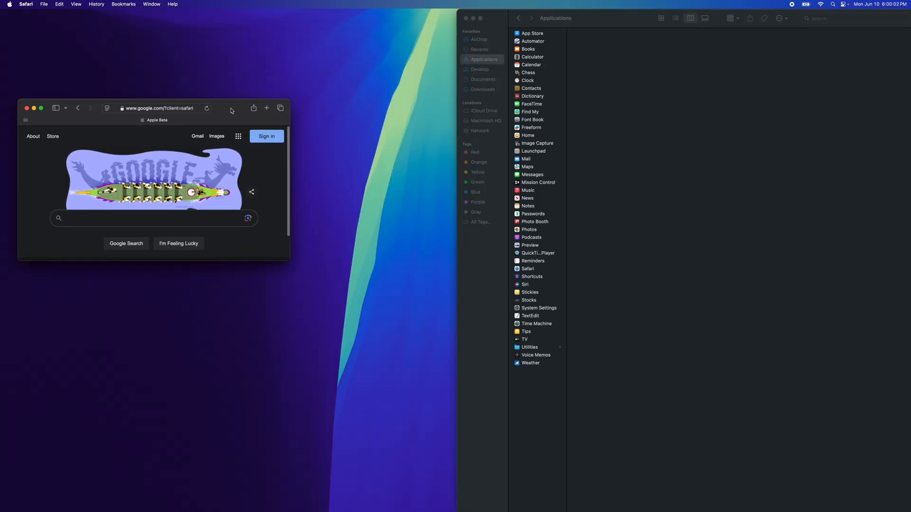
{"action": "left_click_drag", "start_coordinate": [156, 109], "coordinate": [157, 158]}
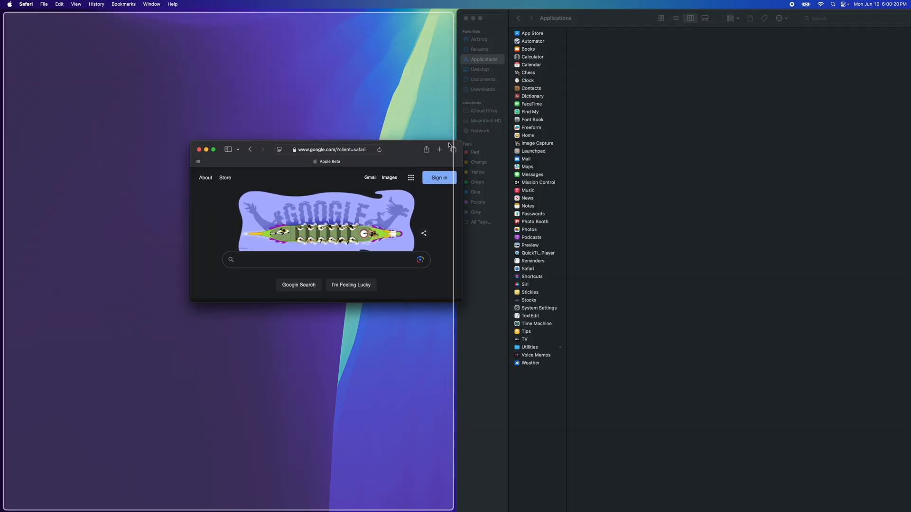
{"action": "left_click", "coordinate": [213, 149]}
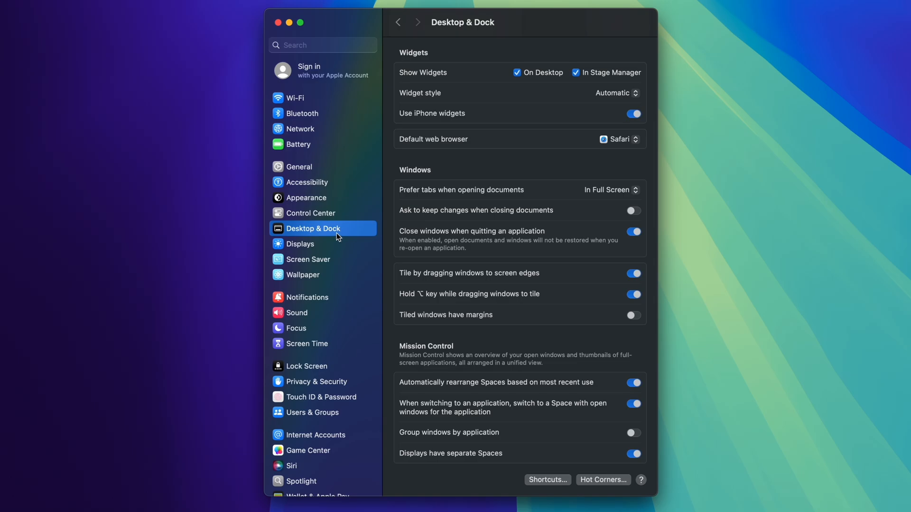
{"action": "mouse_move", "coordinate": [529, 261]}
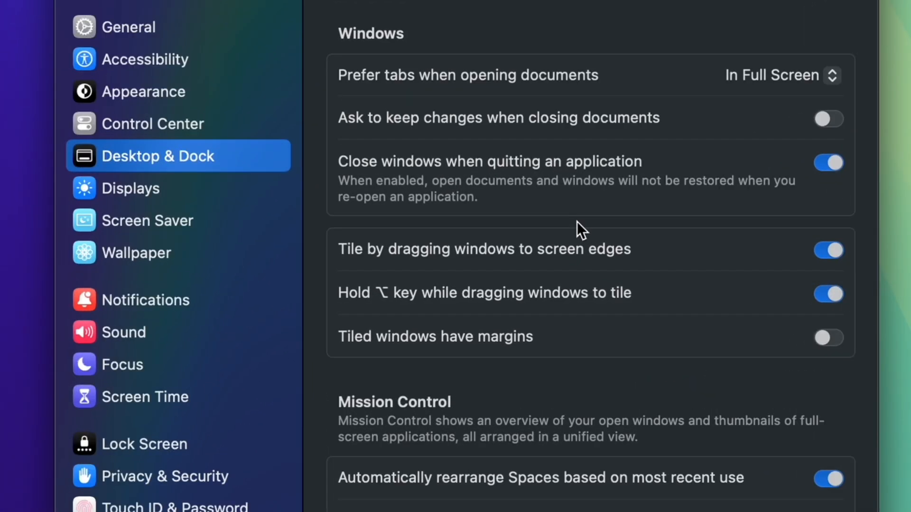
{"action": "mouse_move", "coordinate": [375, 271]}
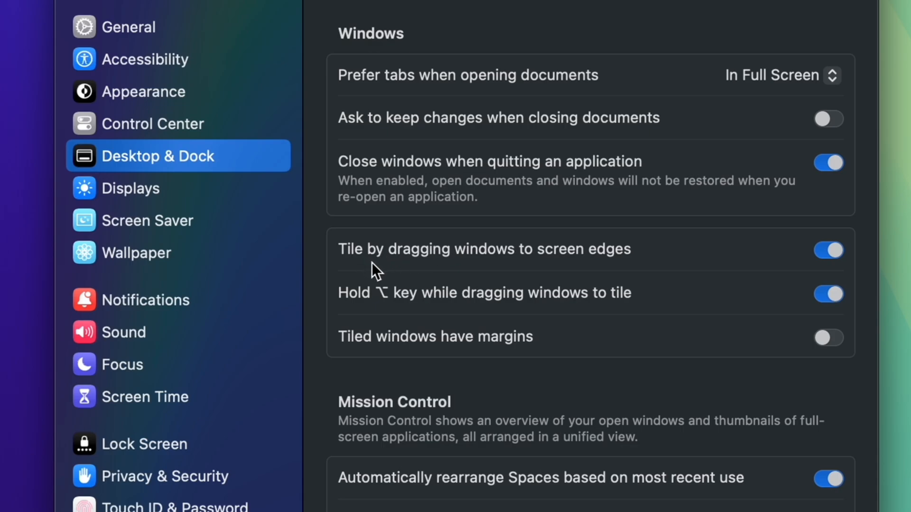
{"action": "mouse_move", "coordinate": [697, 278]}
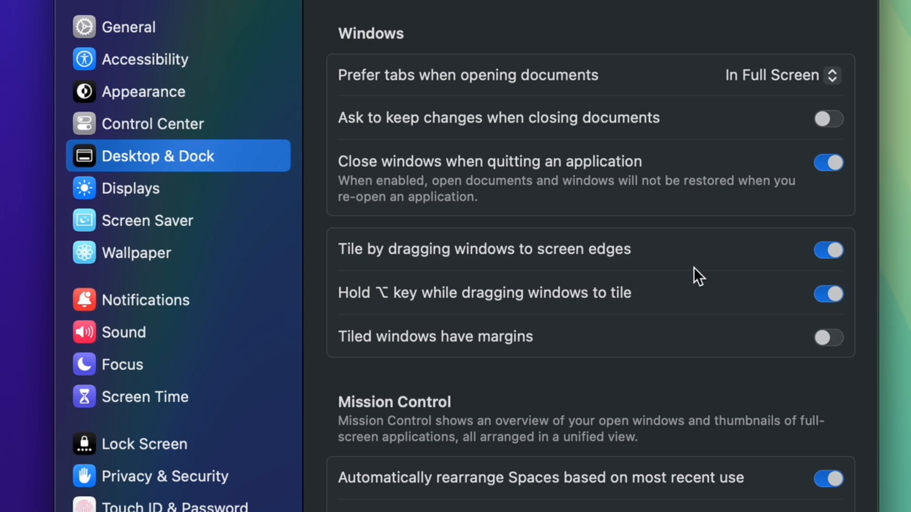
Toggle 'Tile by dragging windows to screen edges' off and back on in Desktop & Dock
{"action": "left_click", "coordinate": [828, 250]}
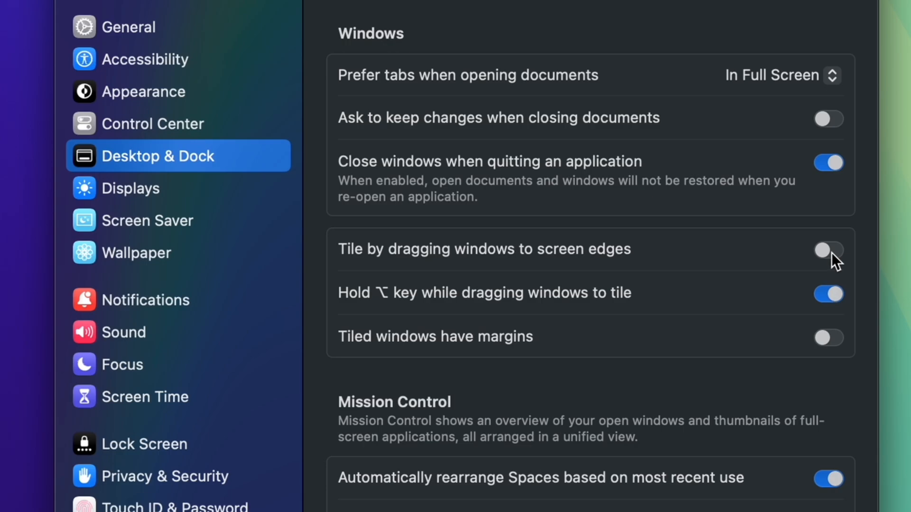
{"action": "left_click", "coordinate": [827, 249]}
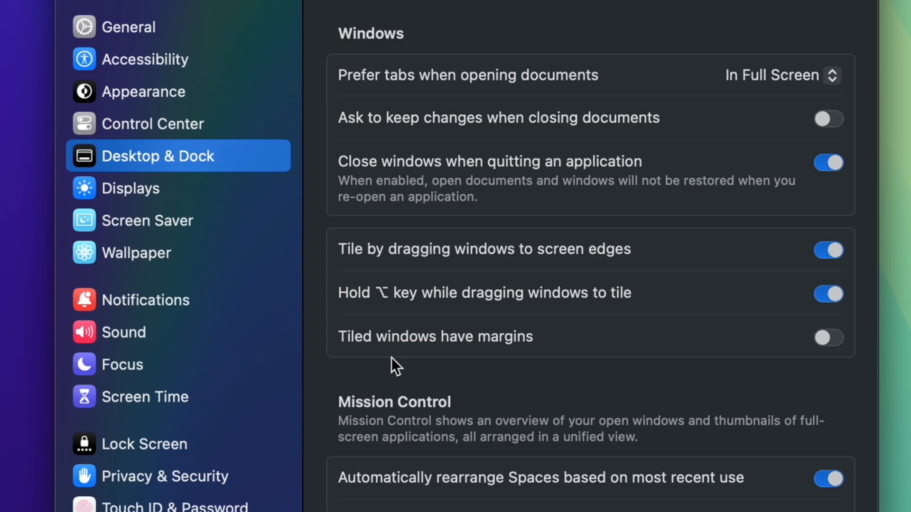
{"action": "mouse_move", "coordinate": [471, 356]}
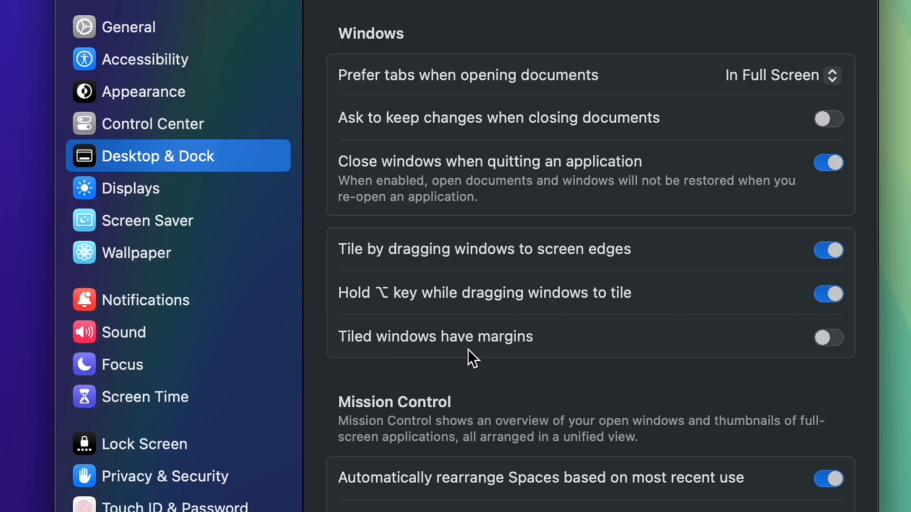